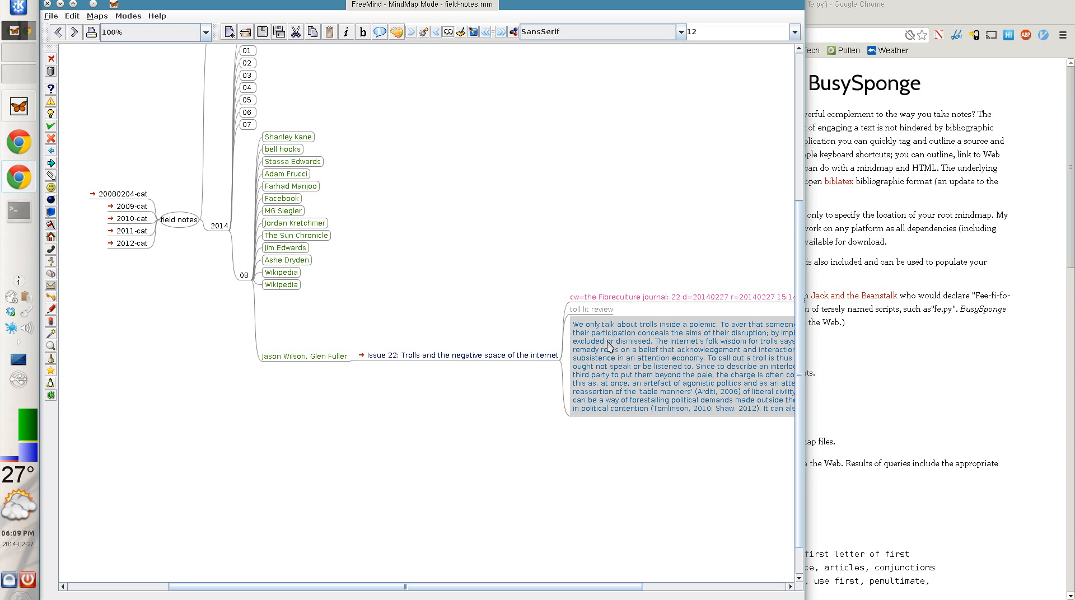
Step: Save the field-notes map holding the Issue 22 trolls excerpt and close its window
{"action": "left_click", "coordinate": [361, 356]}
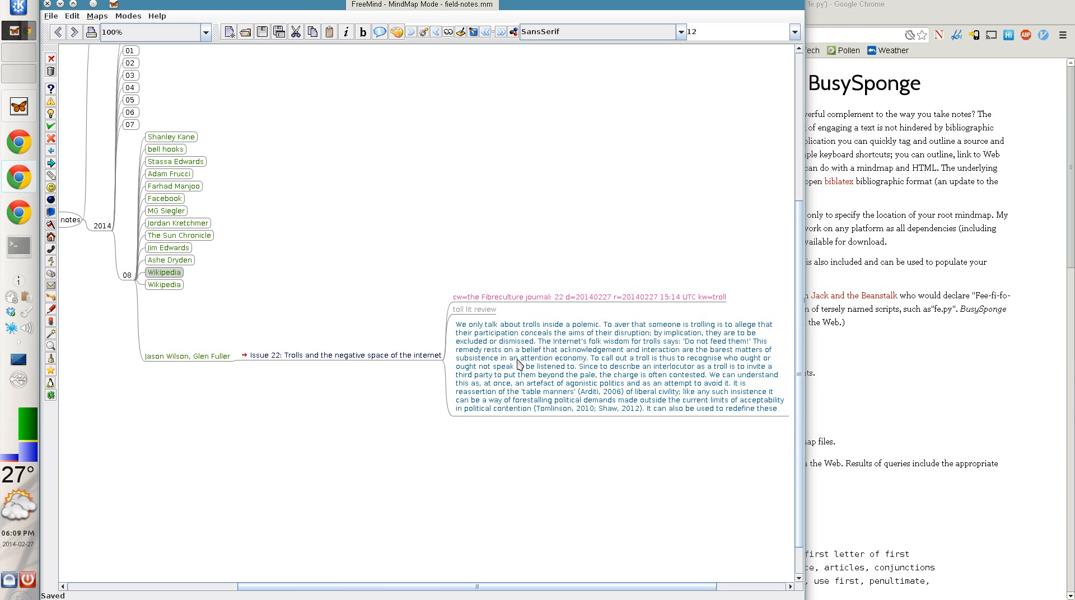
{"action": "left_click", "coordinate": [341, 356]}
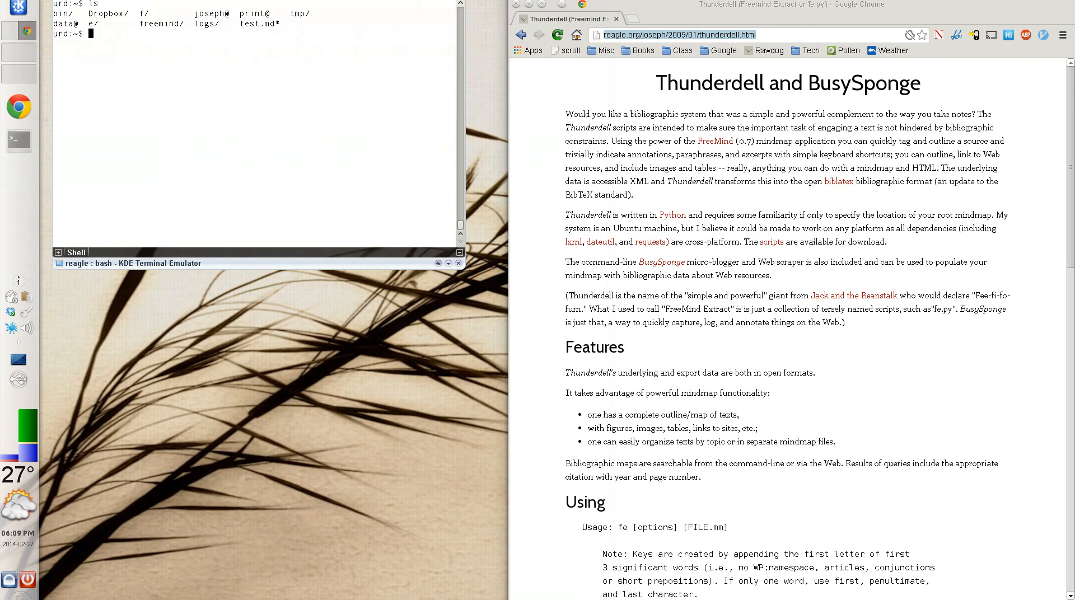
Step: Open test.md in Kate, pick out the key Brown2012dfg, and query its excerpts with 'fe -cq'
{"action": "type", "text": "ka test.md"}
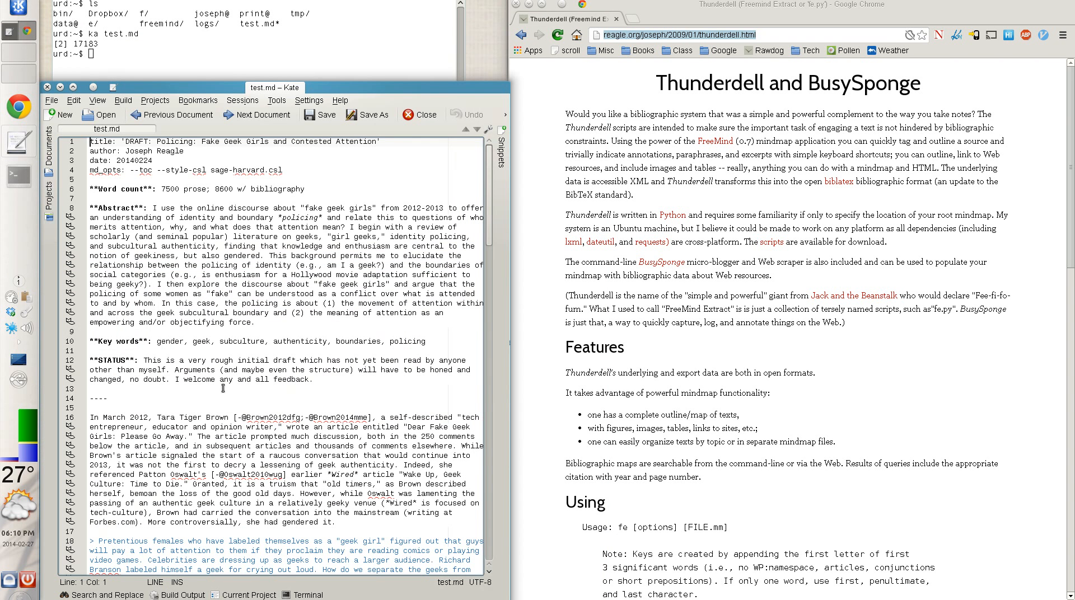
{"action": "double_click", "coordinate": [269, 417]}
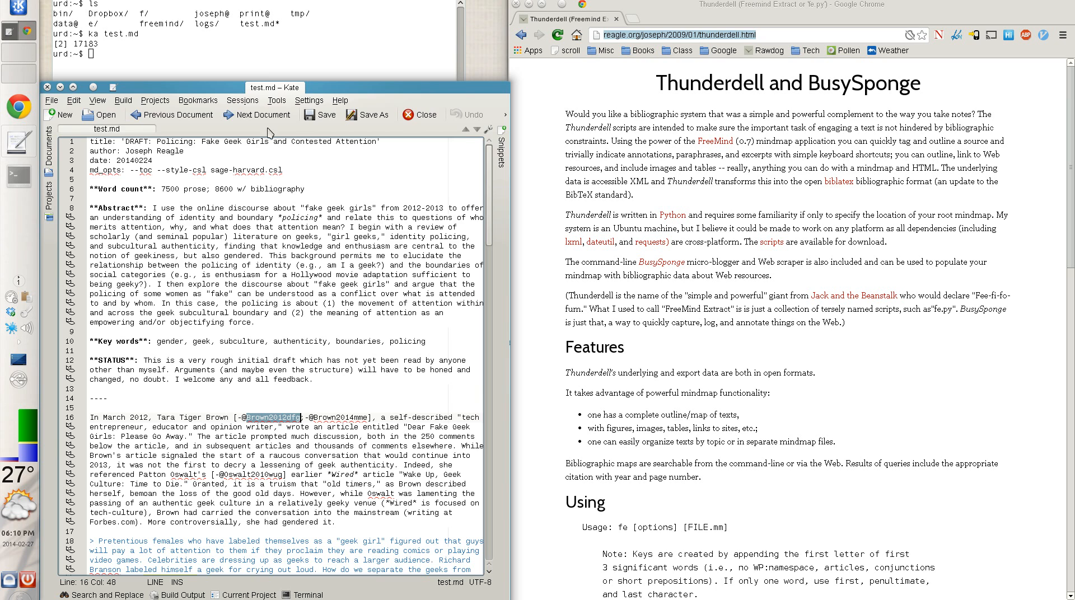
{"action": "type", "text": "fe"}
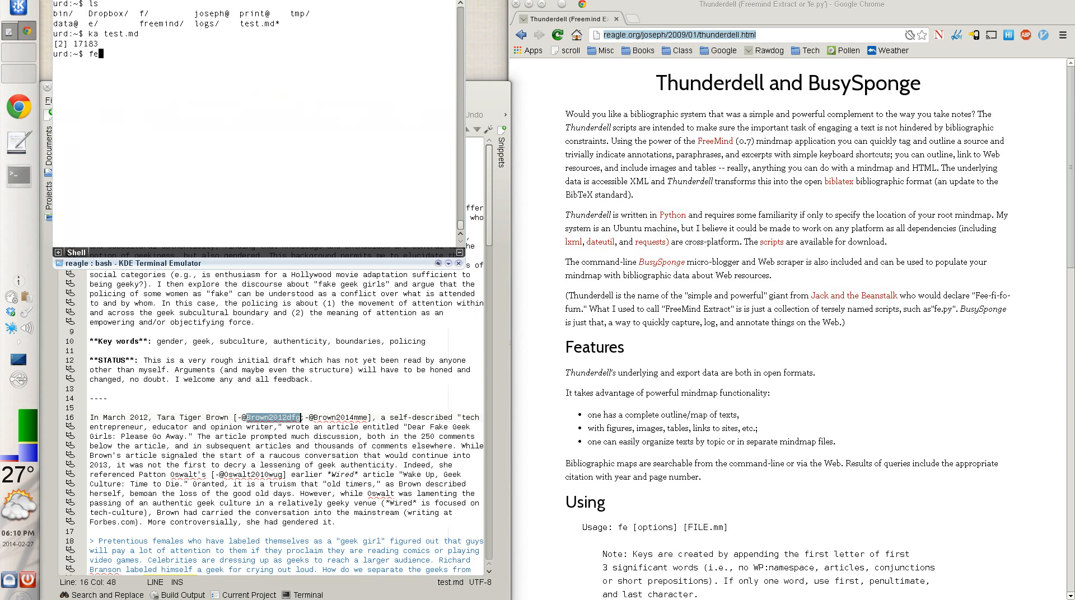
{"action": "type", "text": "-c"}
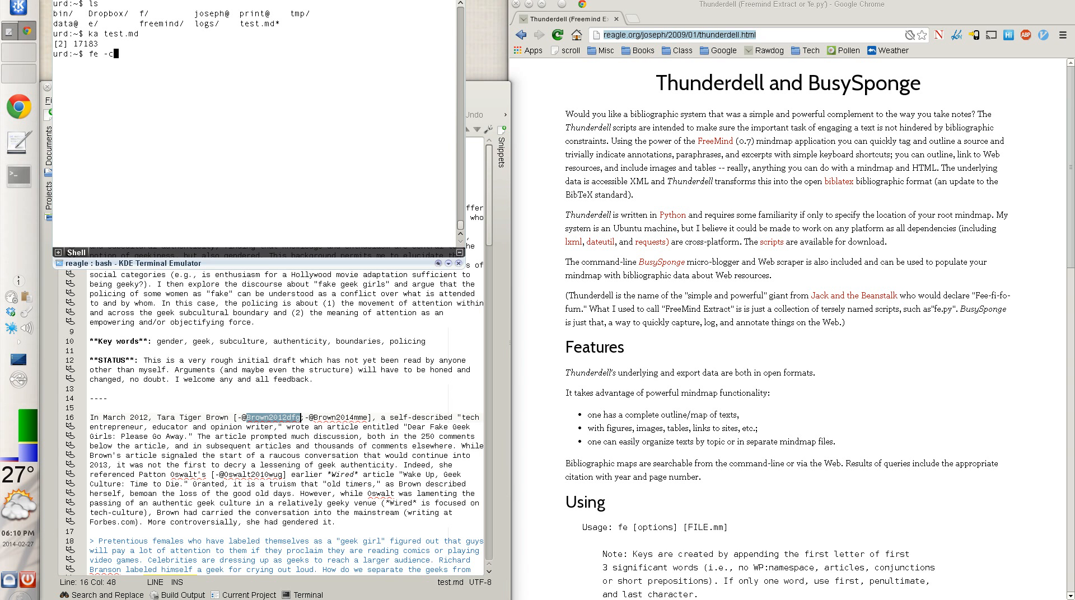
{"action": "type", "text": "q Brown2012dfg"}
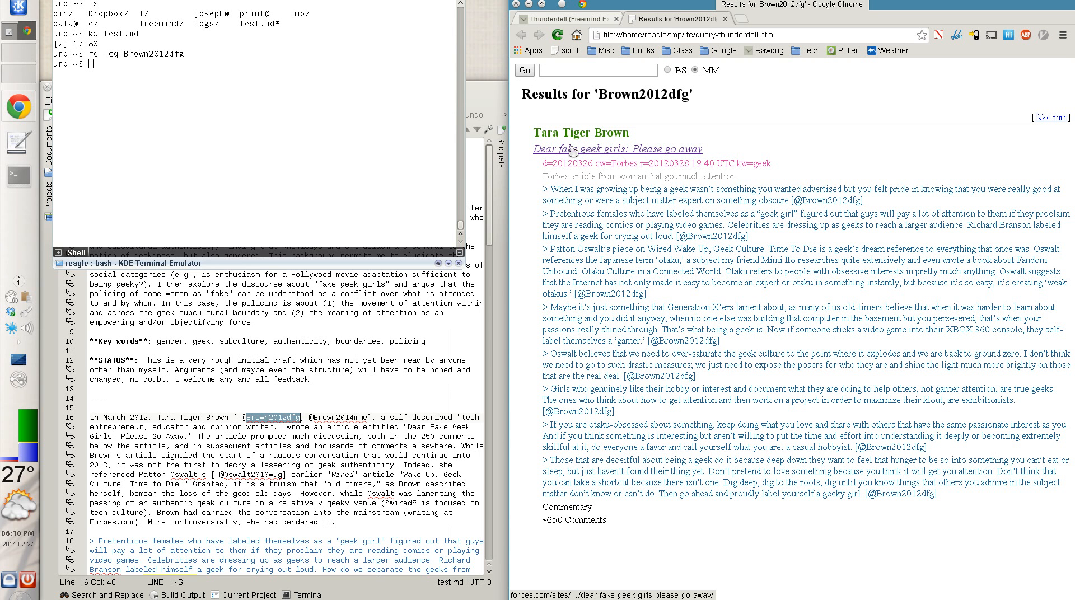
{"action": "mouse_move", "coordinate": [709, 283]}
{"action": "type", "text": "giddens"}
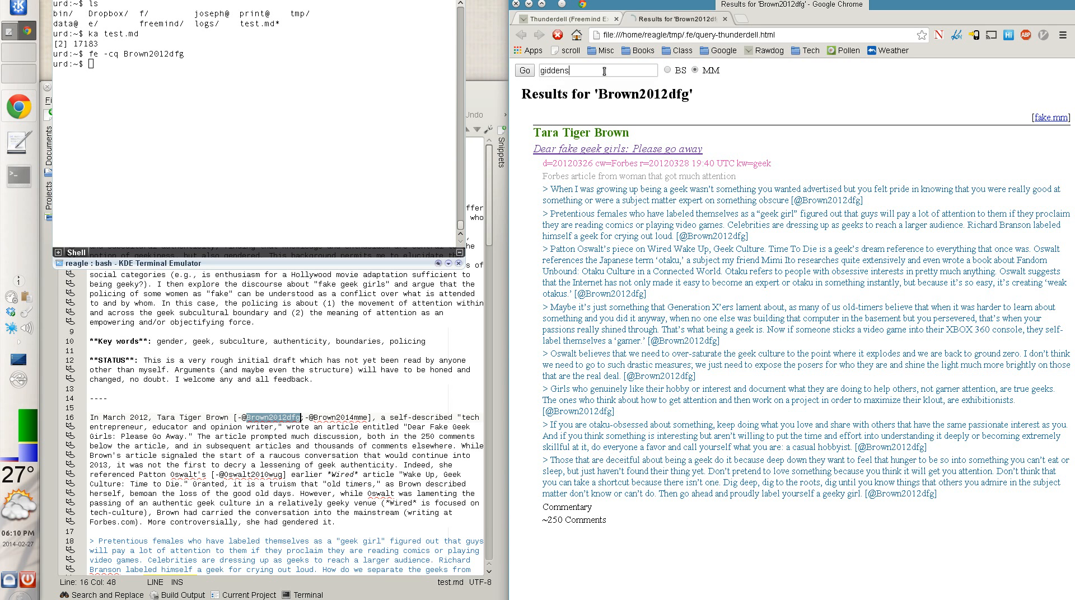
Step: Search the notes for 'giddens' and open the BourdieuWacquant1992irs excerpts
{"action": "left_click", "coordinate": [524, 70]}
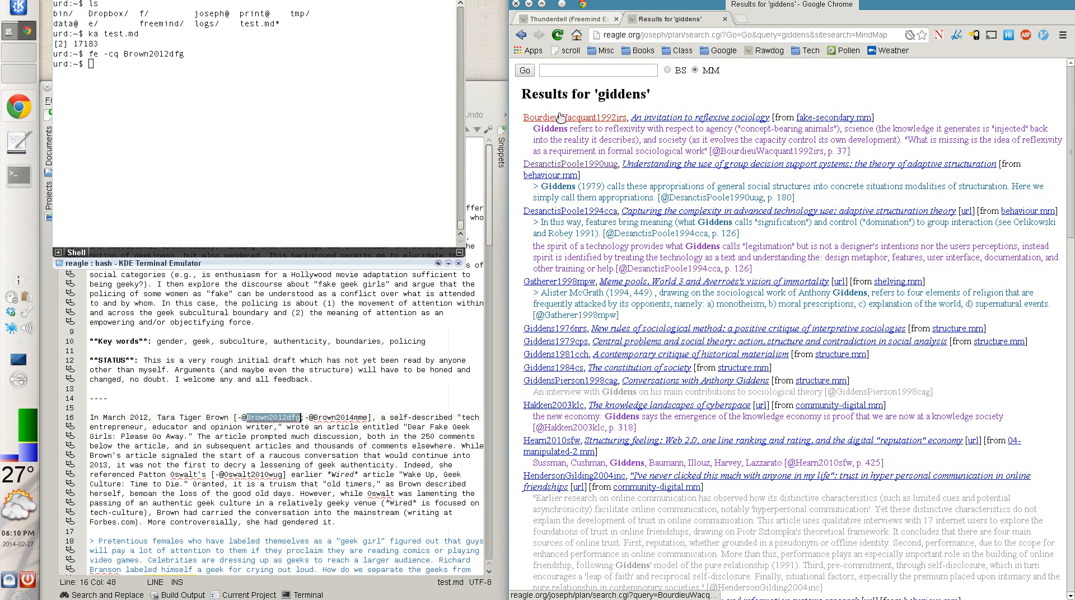
{"action": "left_click", "coordinate": [568, 117]}
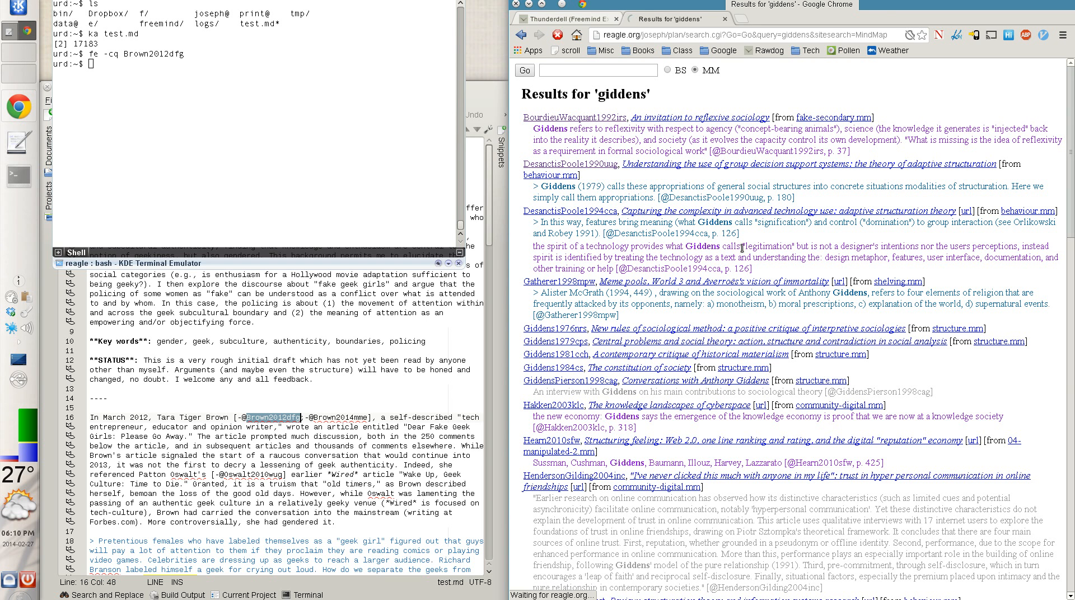
{"action": "left_click", "coordinate": [574, 117]}
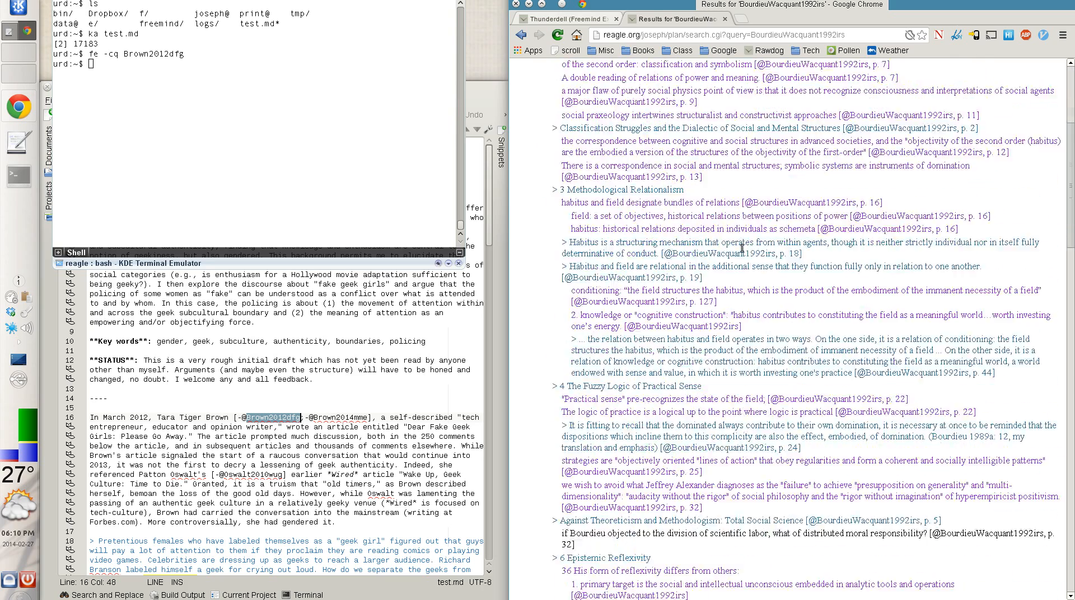
Step: Select the Bourdieu page-24 quote on the dominated contributing to their domination
{"action": "scroll", "scroll_direction": "down", "scroll_amount": 3}
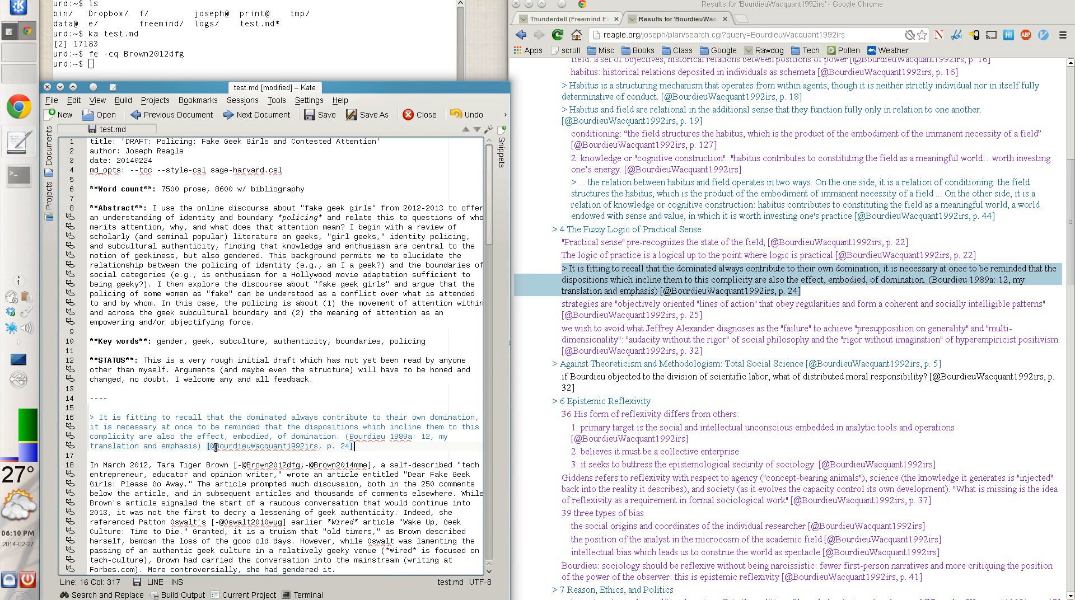
{"action": "double_click", "coordinate": [260, 446]}
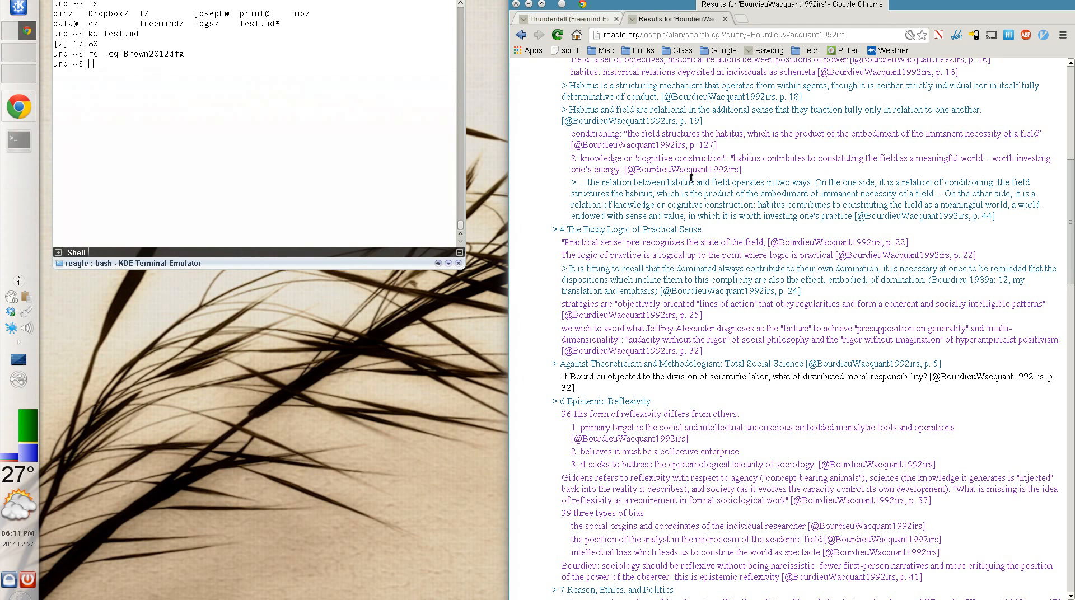
{"action": "mouse_move", "coordinate": [31, 320]}
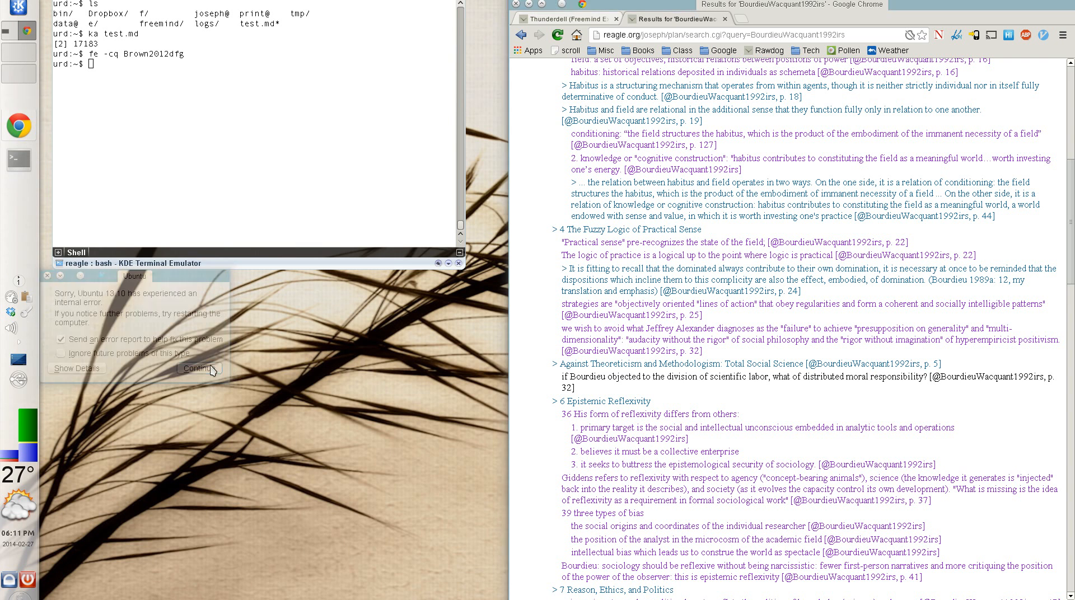
Step: Dismiss the error report and search Wikipedia for 'giddens' to reach Anthony Giddens, Baron Giddens
{"action": "left_click", "coordinate": [198, 369]}
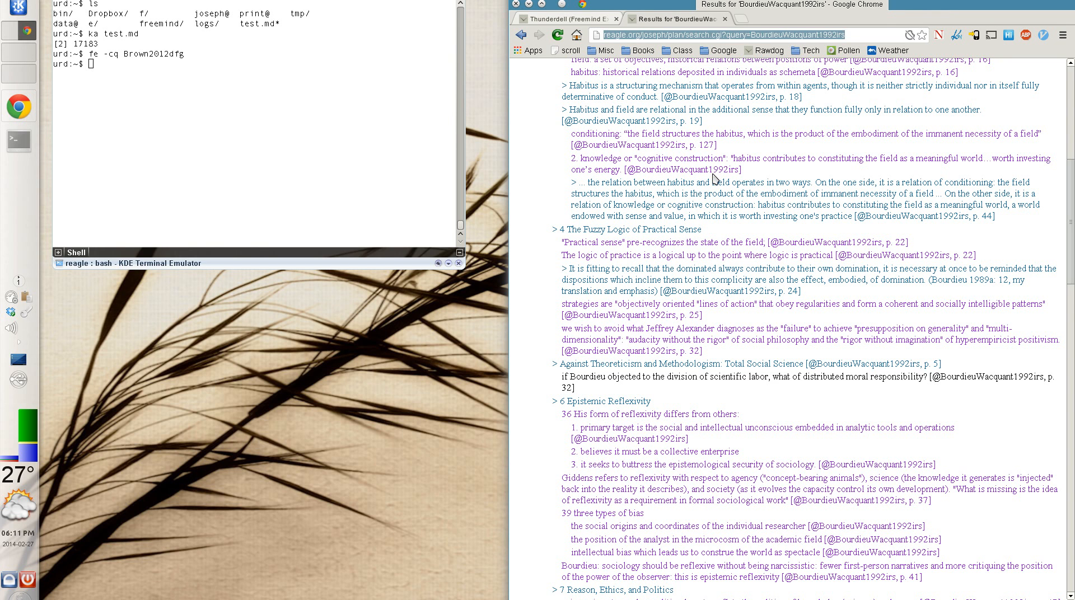
{"action": "type", "text": "giddens"}
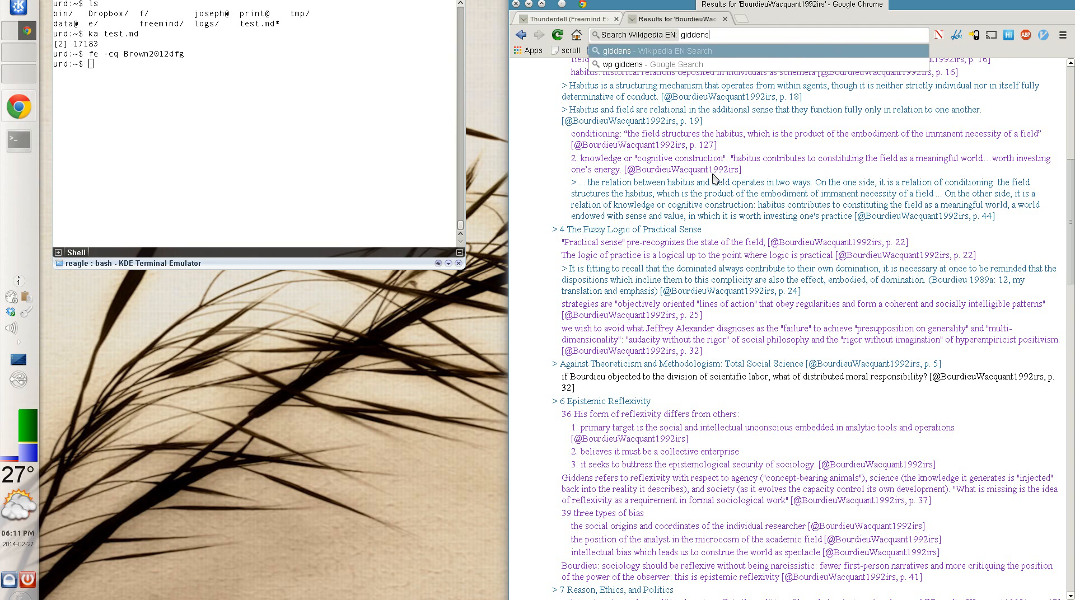
{"action": "left_click", "coordinate": [617, 49]}
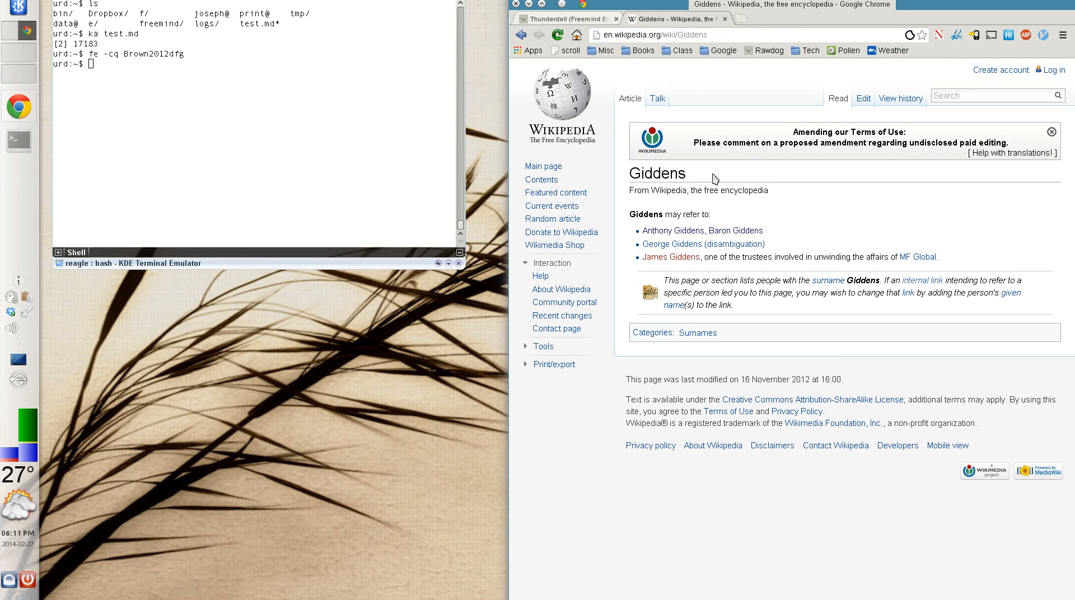
{"action": "left_click", "coordinate": [701, 230]}
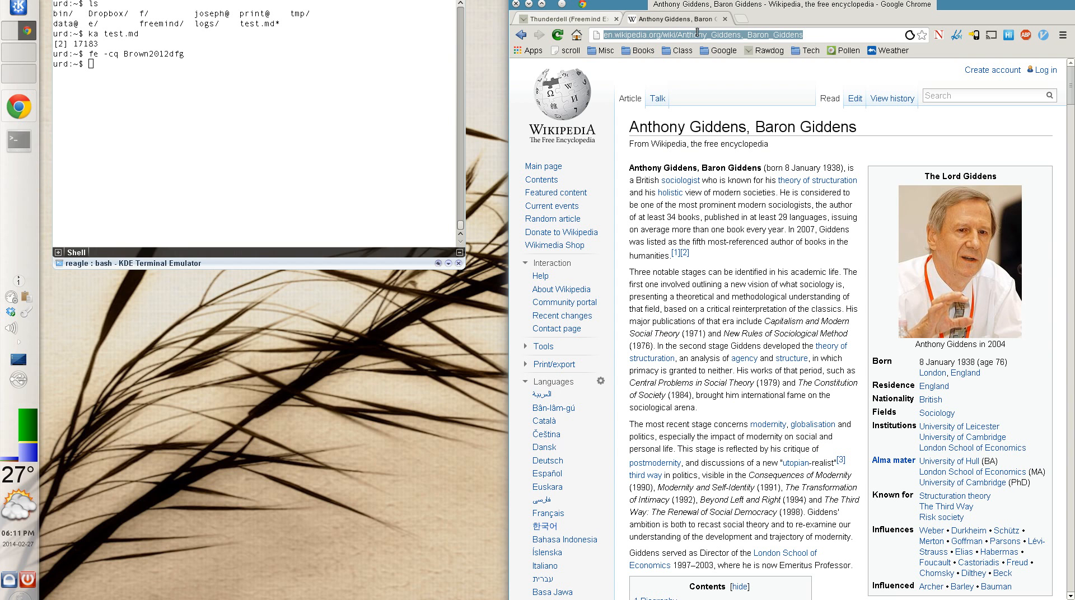
Step: Scrape the Giddens Wikipedia URL with 'b m test', selecting the modernity paragraph as excerpt
{"action": "type", "text": "b"}
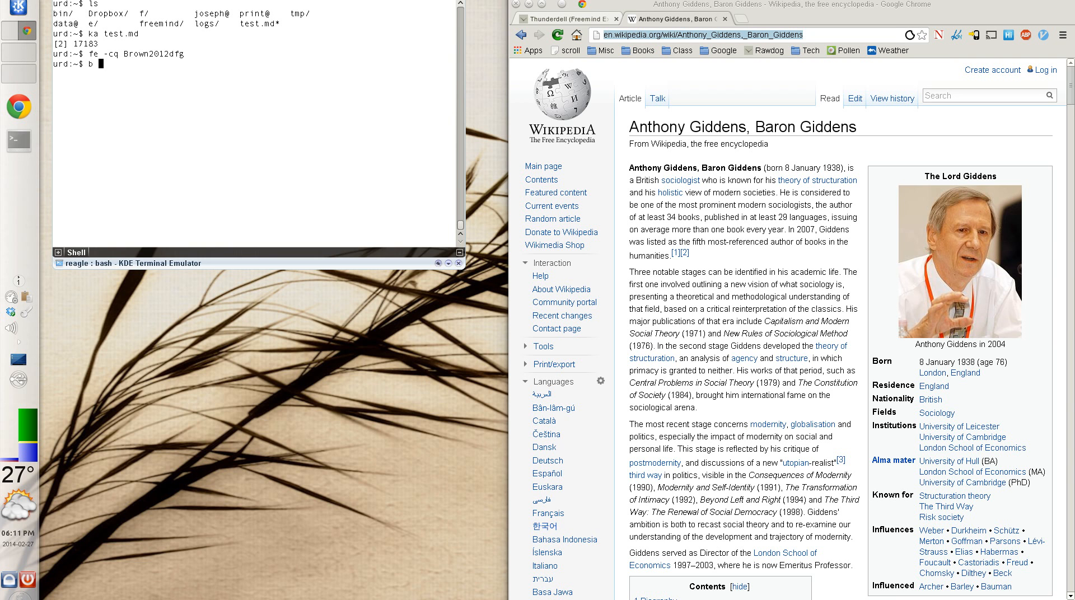
{"action": "type", "text": "m"}
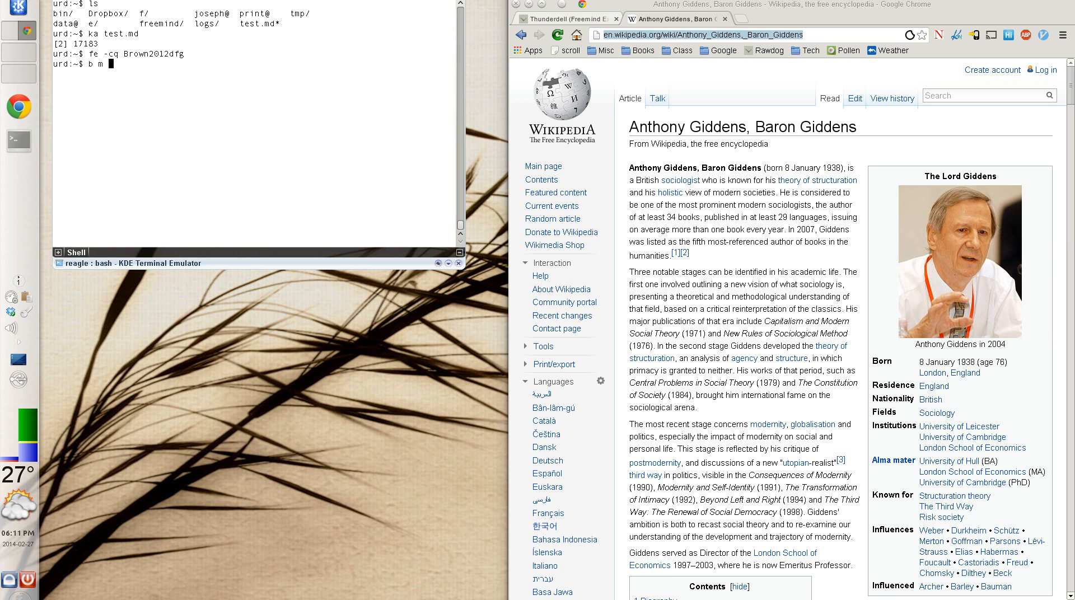
{"action": "type", "text": "test http://en.wikipedia.org/wiki/Anthony_Giddens,_Baron_Giddens"}
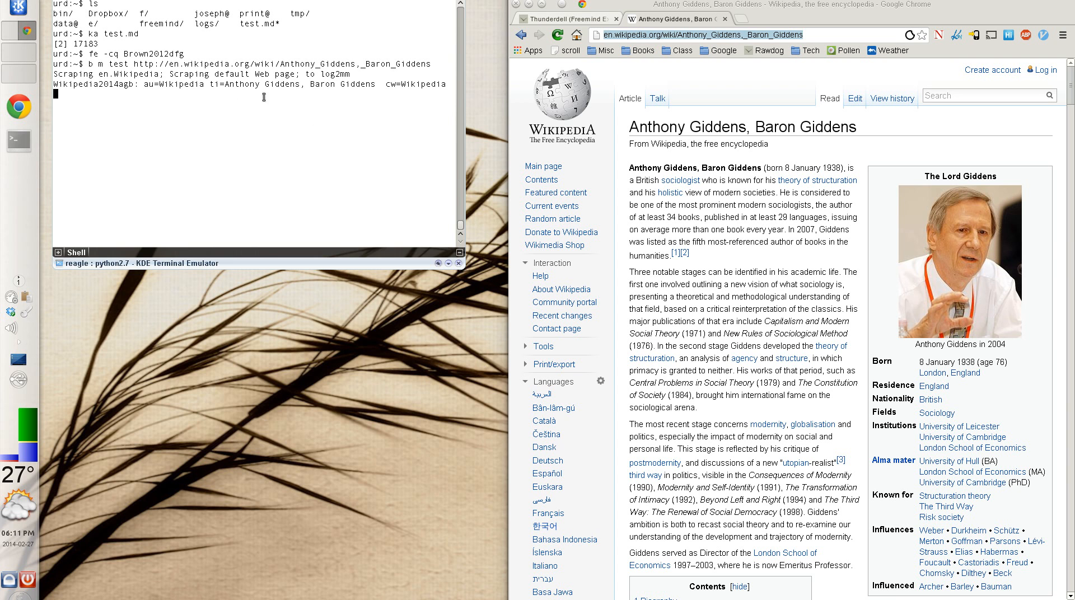
{"action": "double_click", "coordinate": [94, 83]}
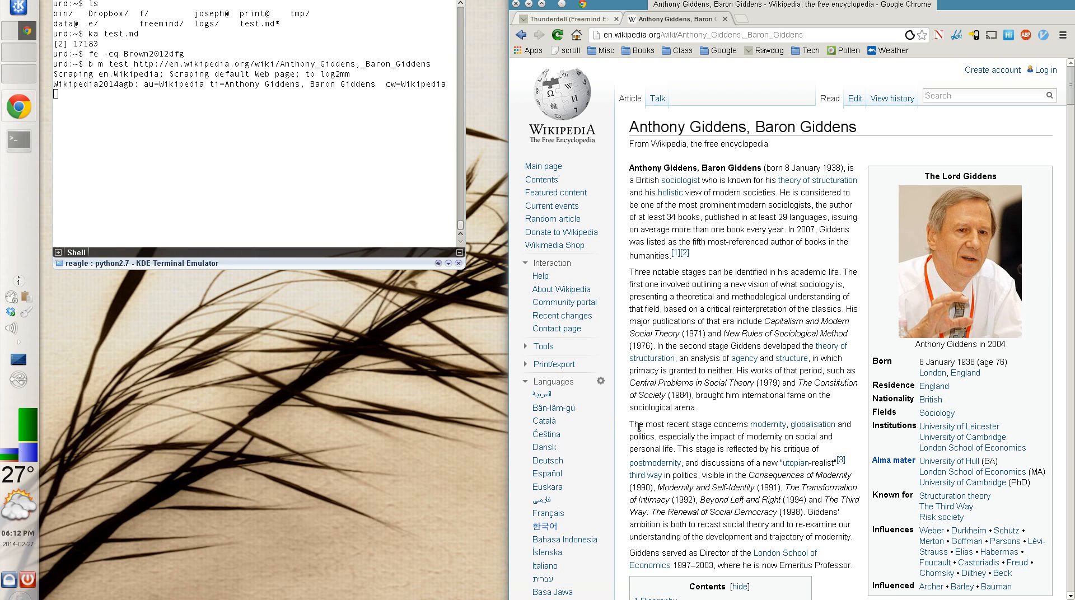
{"action": "left_click_drag", "start_coordinate": [631, 424], "coordinate": [865, 541]}
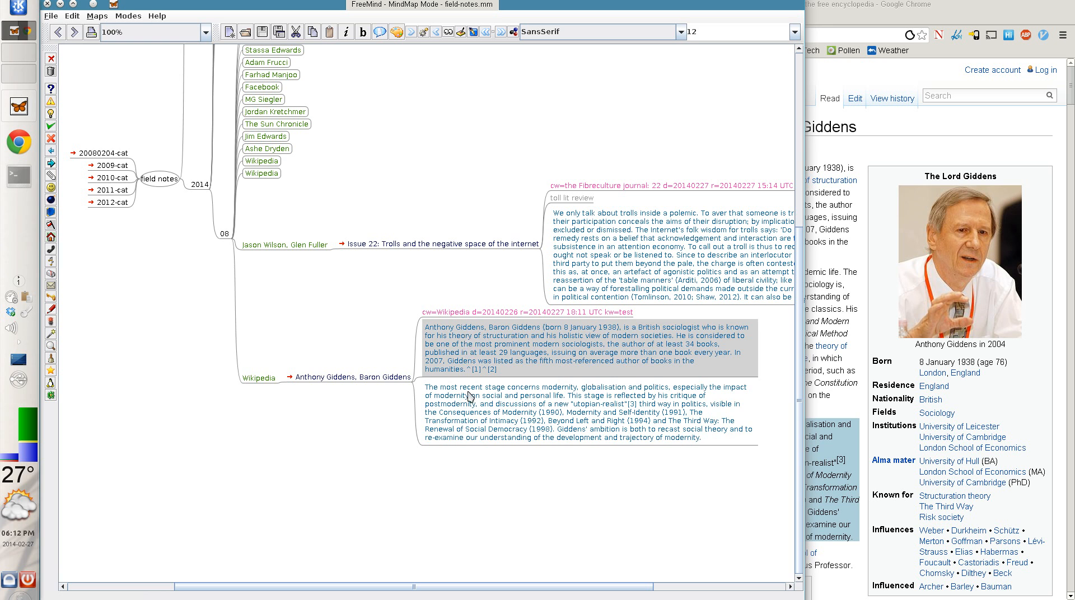
Step: Switch to FreeMind to inspect the new Anthony Giddens excerpt nodes in field-notes.mm
{"action": "left_click", "coordinate": [259, 378]}
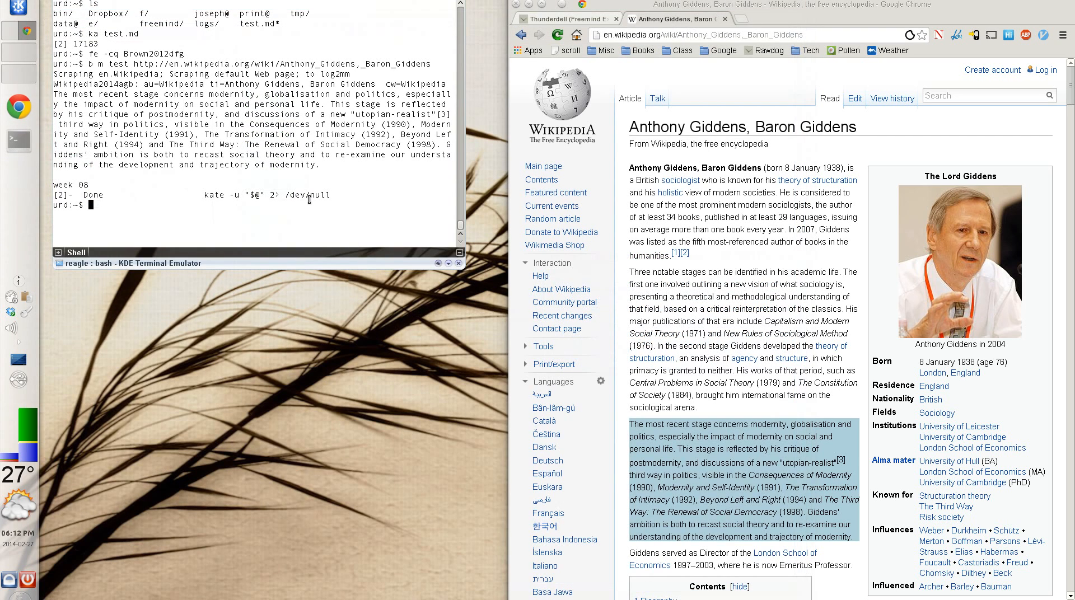
{"action": "mouse_move", "coordinate": [552, 219]}
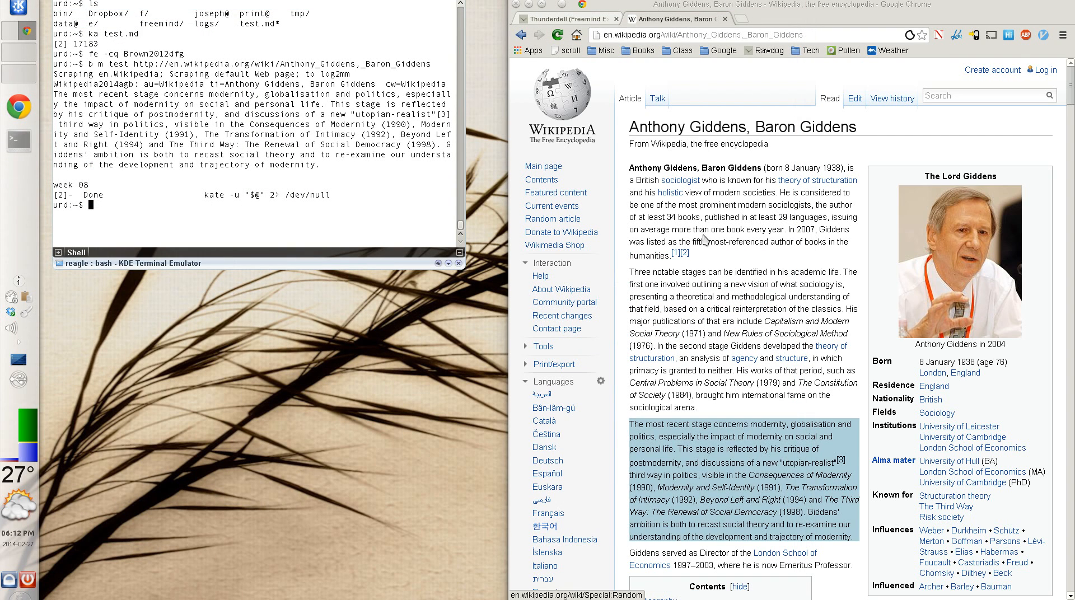
Step: Open the Slate Oscars screenplay quiz and run the scraper on its URL
{"action": "type", "text": "slate.com"}
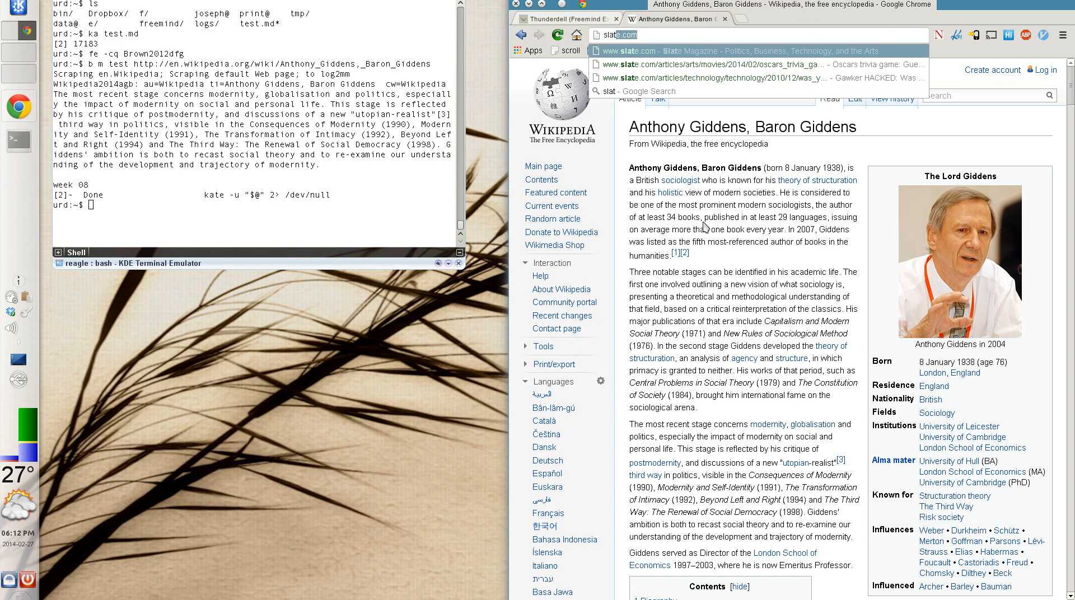
{"action": "left_click", "coordinate": [689, 50]}
{"action": "type", "text": "b"}
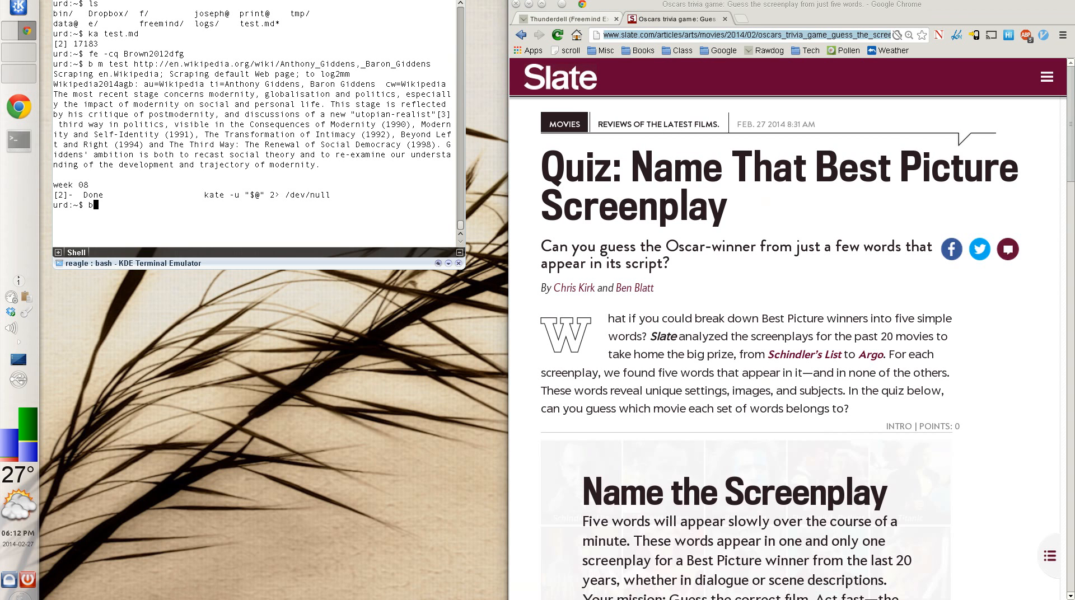
{"action": "type", "text": "http://www.slate.com/articles/arts/movies/2014/02/oscars_trivia_game_guess_the_screenplay_from_just_five_words.html"}
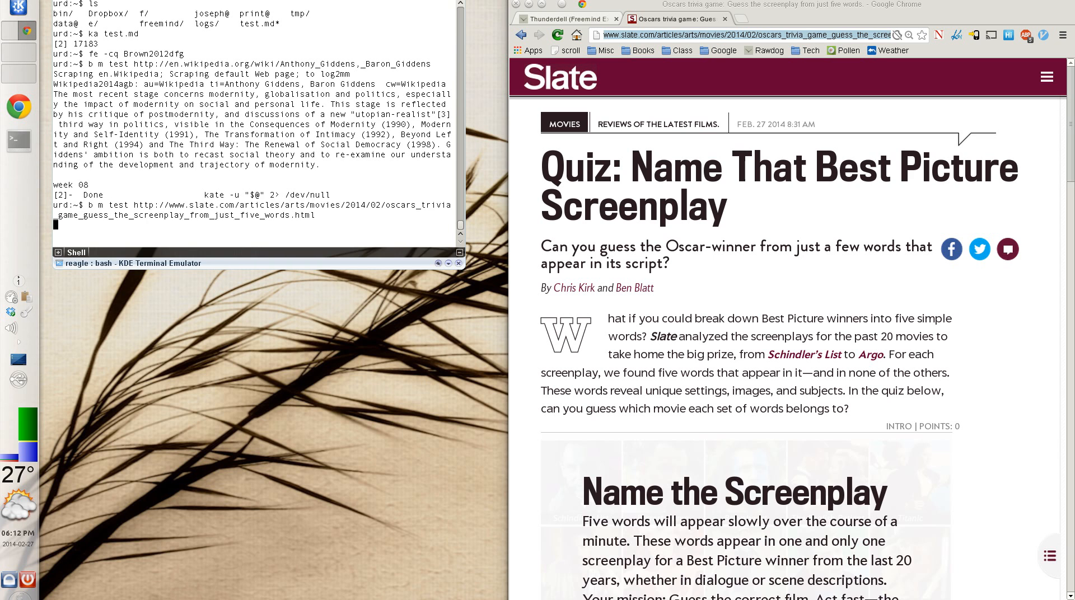
{"action": "key", "text": "Return"}
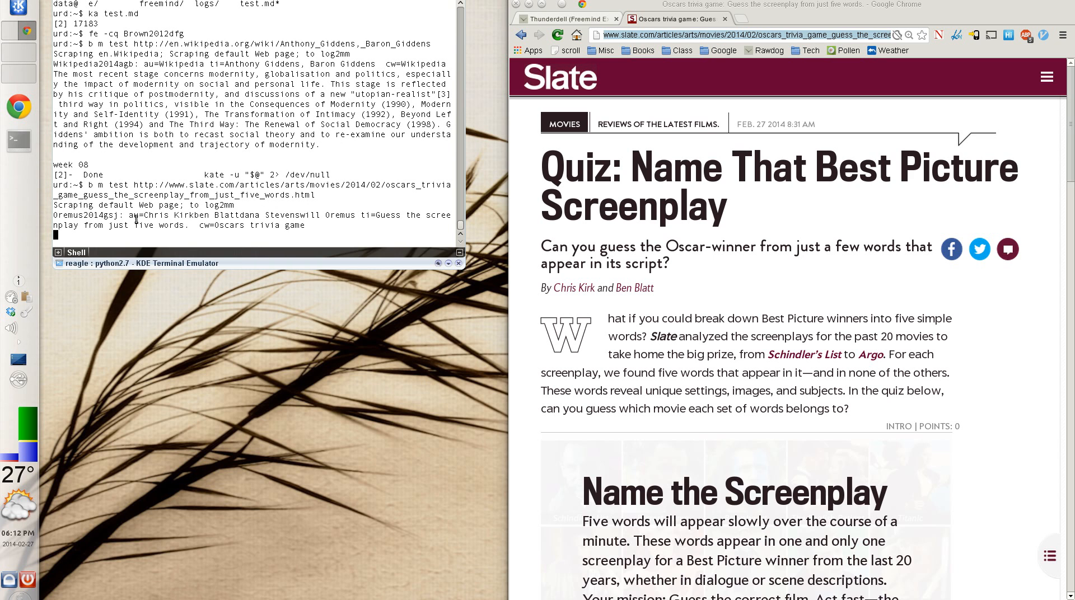
Step: Credit authors Chris Kirk and Ben Blatt with cw=Slate, then launch FreeMind with fm
{"action": "type", "text": "au=Chris Kirk B"}
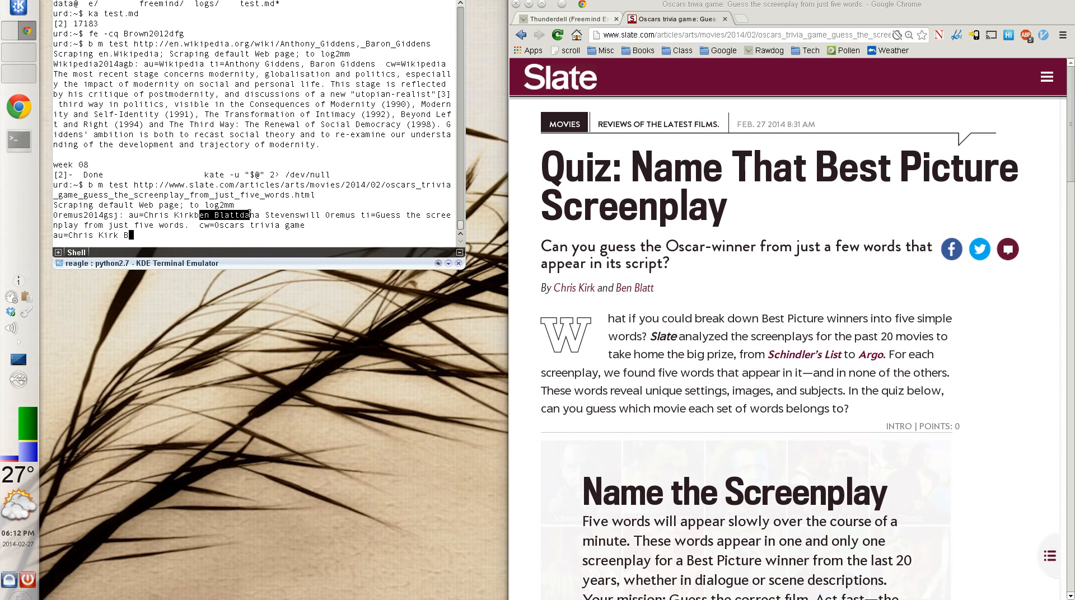
{"action": "type", "text": "en Blatt"}
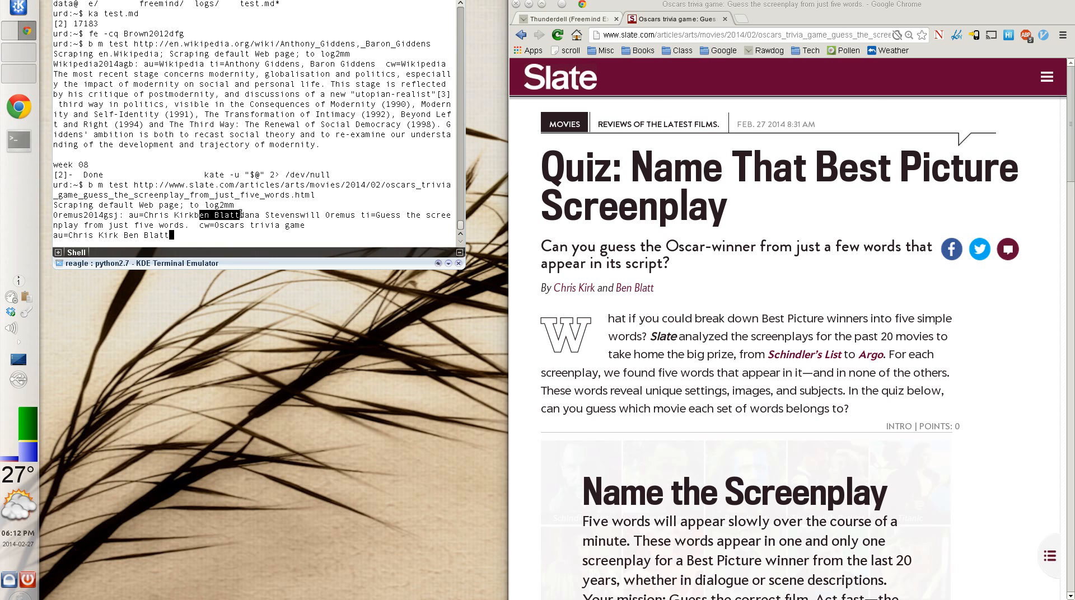
{"action": "type", "text": "cw=Slate"}
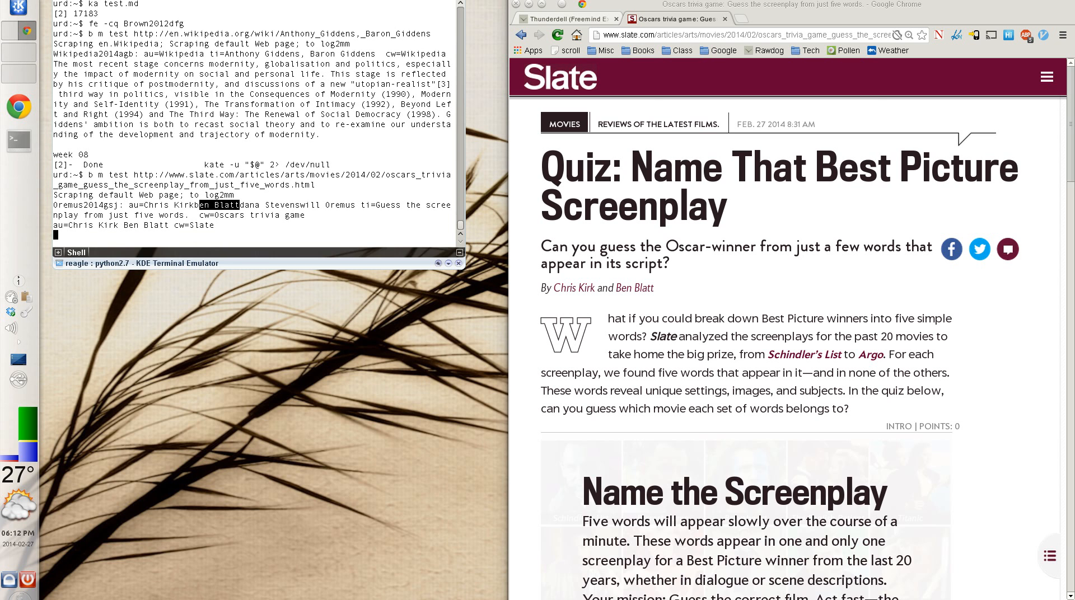
{"action": "scroll", "scroll_direction": "down", "scroll_amount": 3}
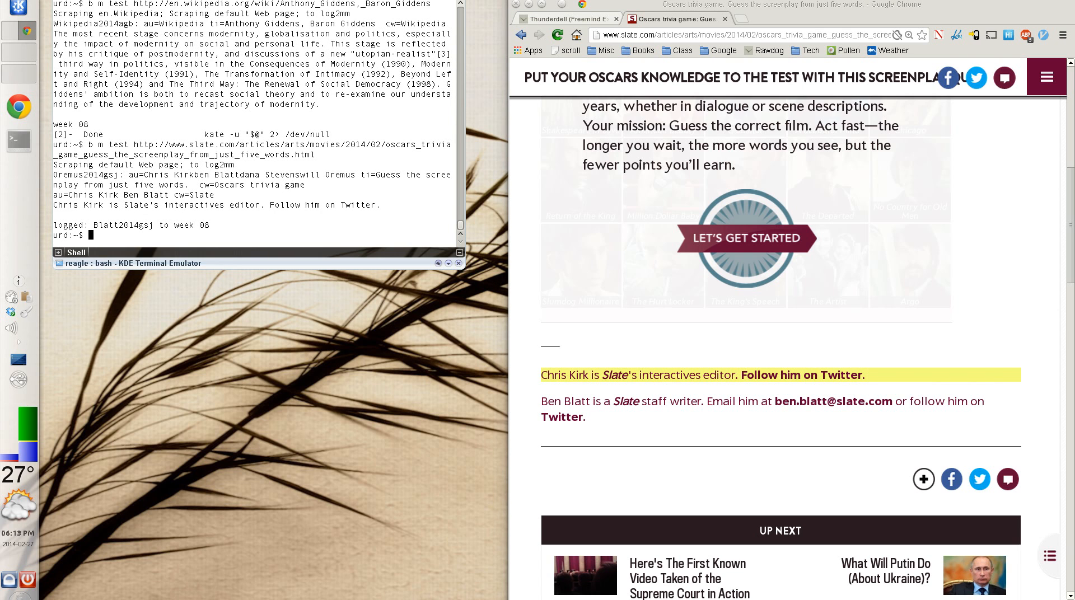
{"action": "type", "text": "fm"}
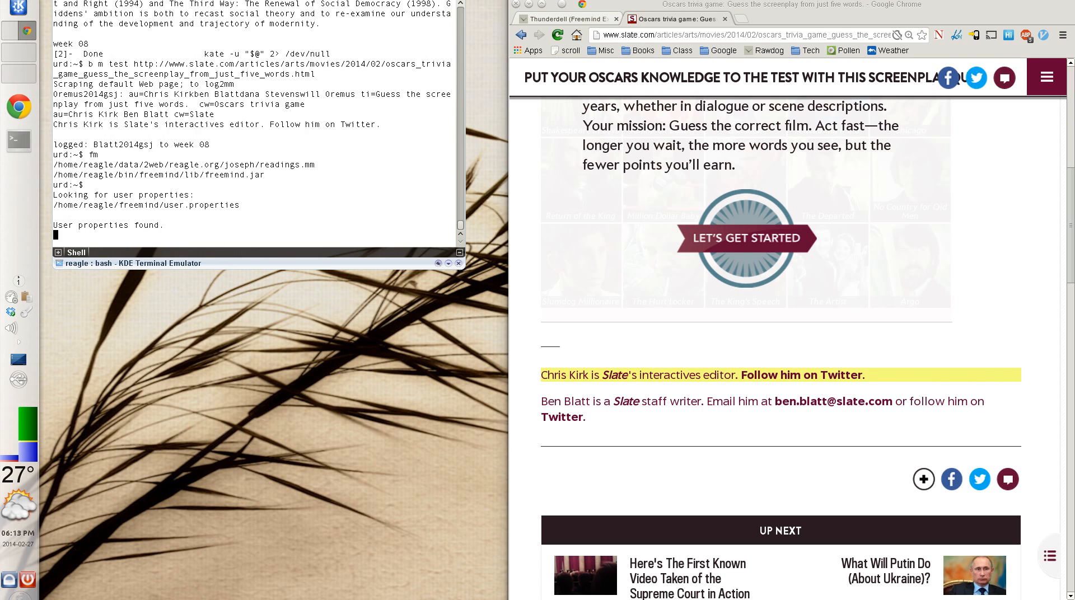